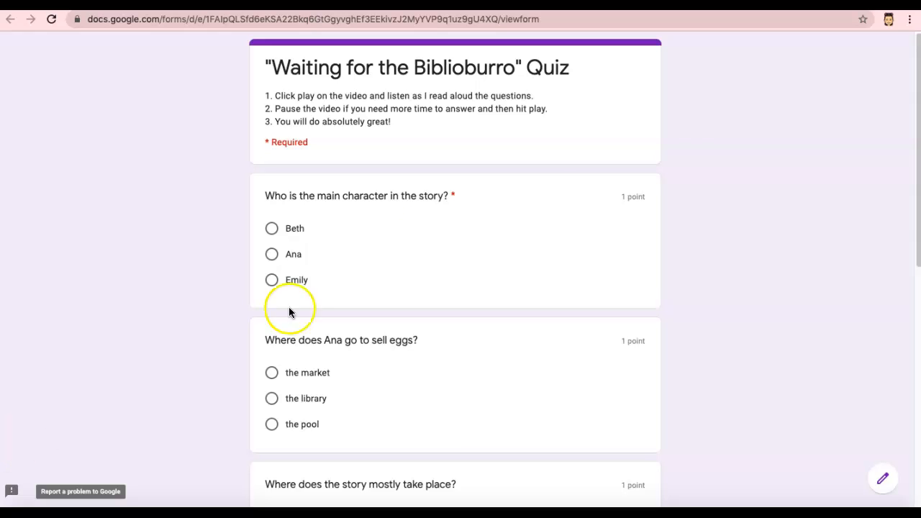
mouse_move(394, 85)
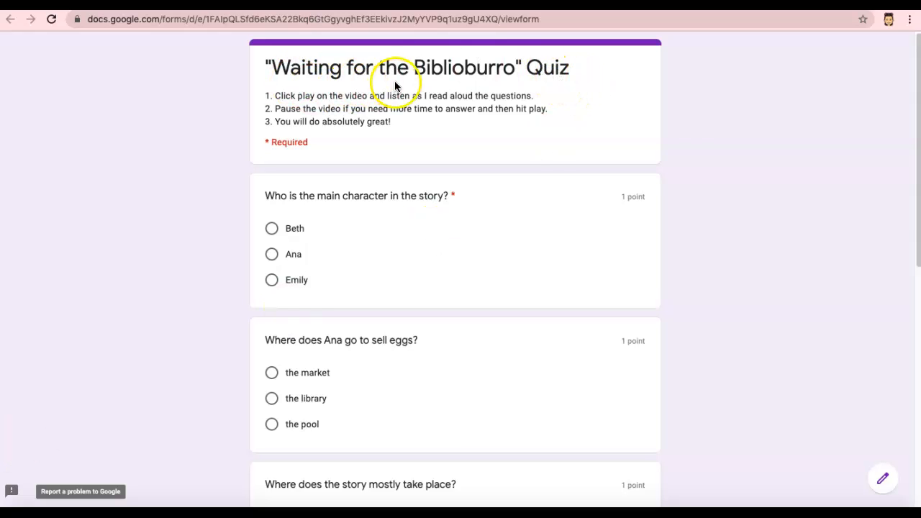
mouse_move(503, 91)
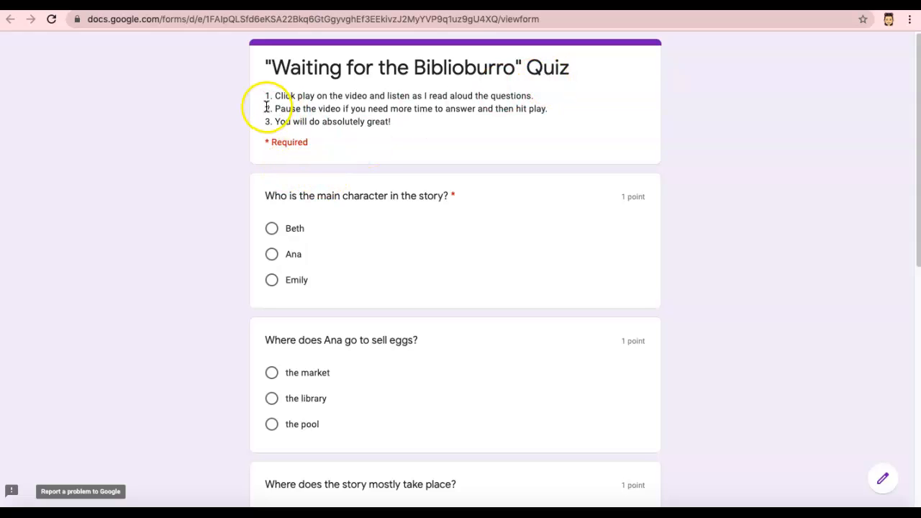
mouse_move(420, 108)
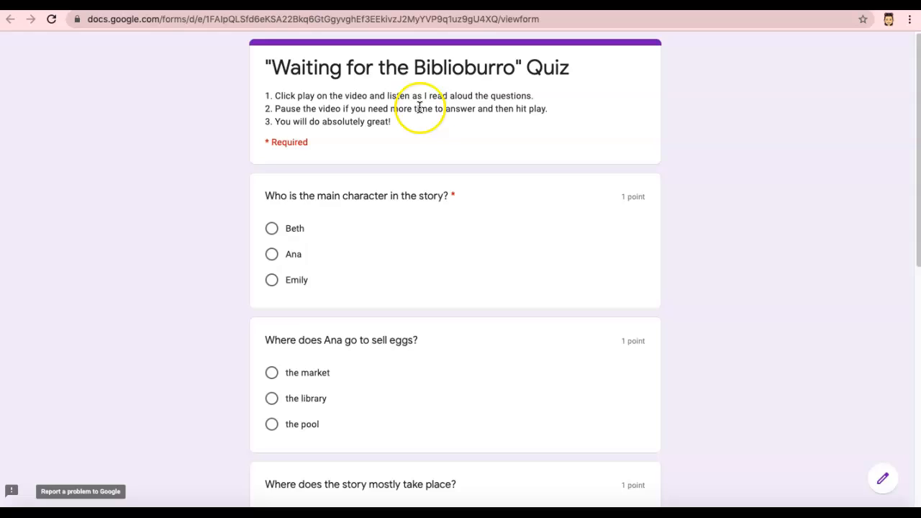
mouse_move(518, 108)
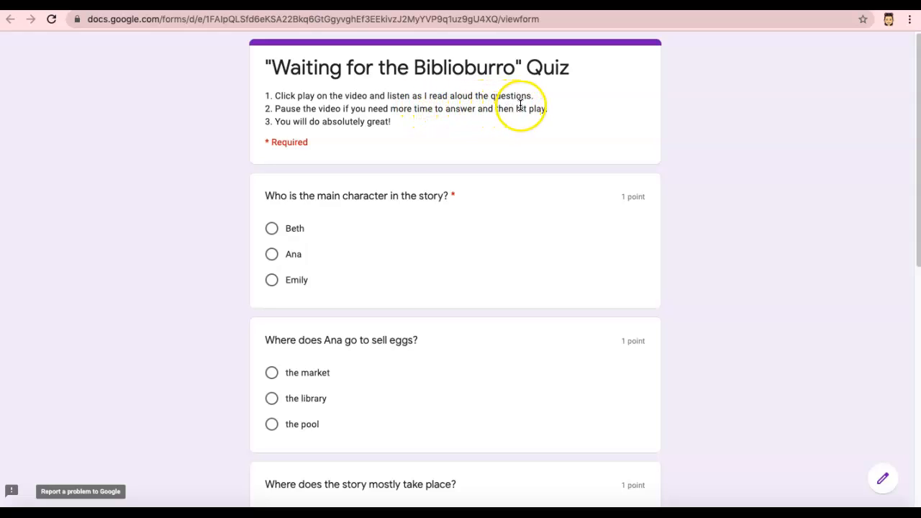
mouse_move(268, 118)
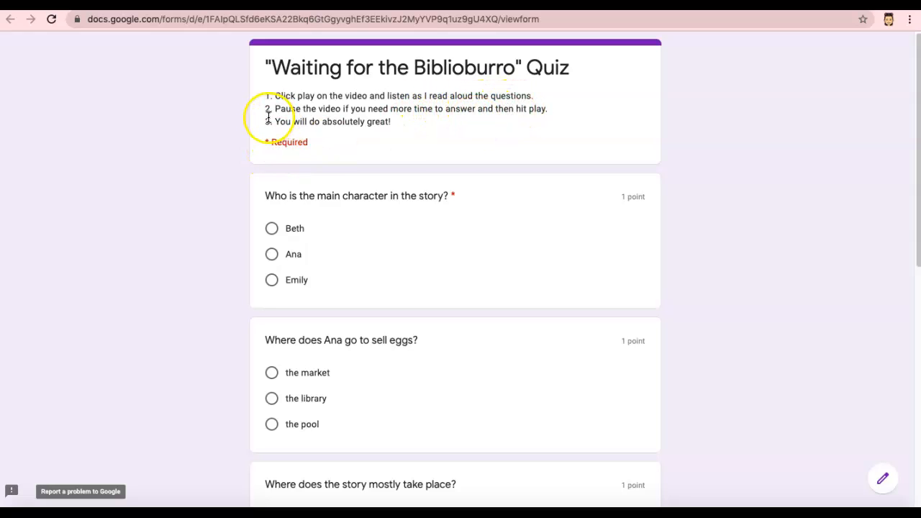
mouse_move(443, 118)
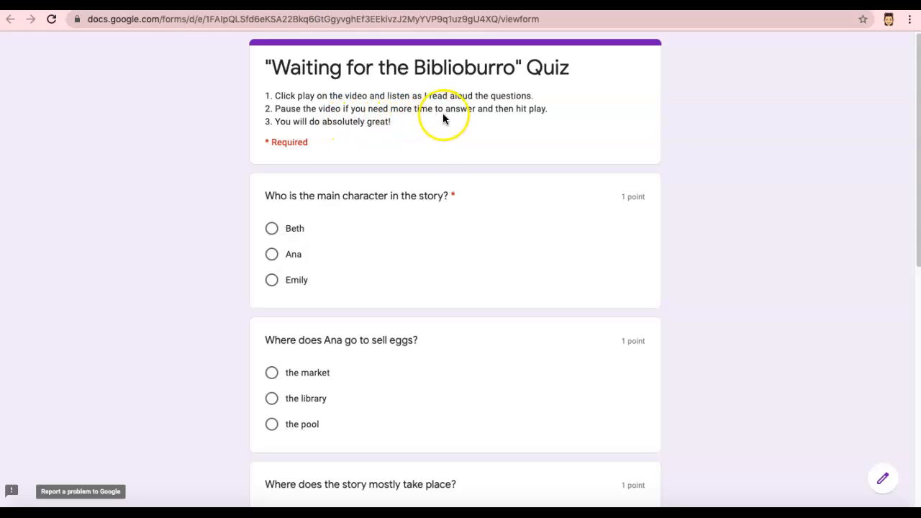
mouse_move(536, 117)
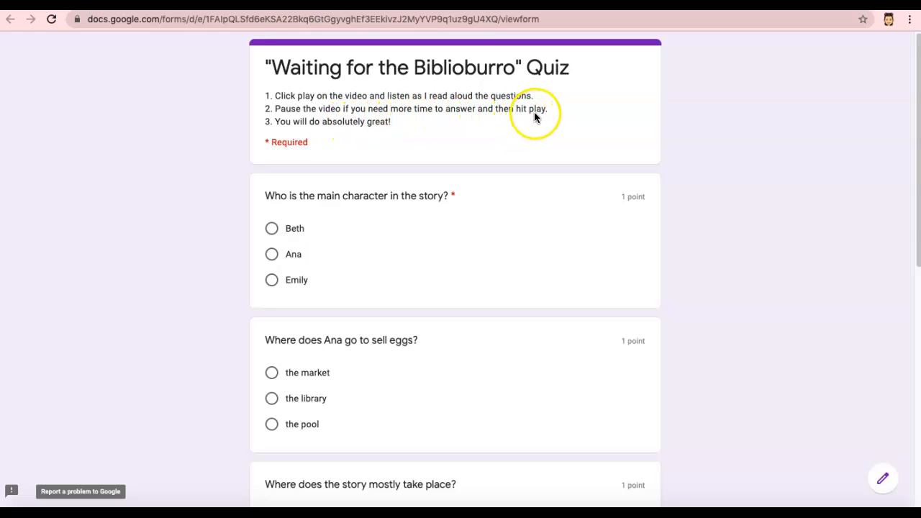
mouse_move(279, 133)
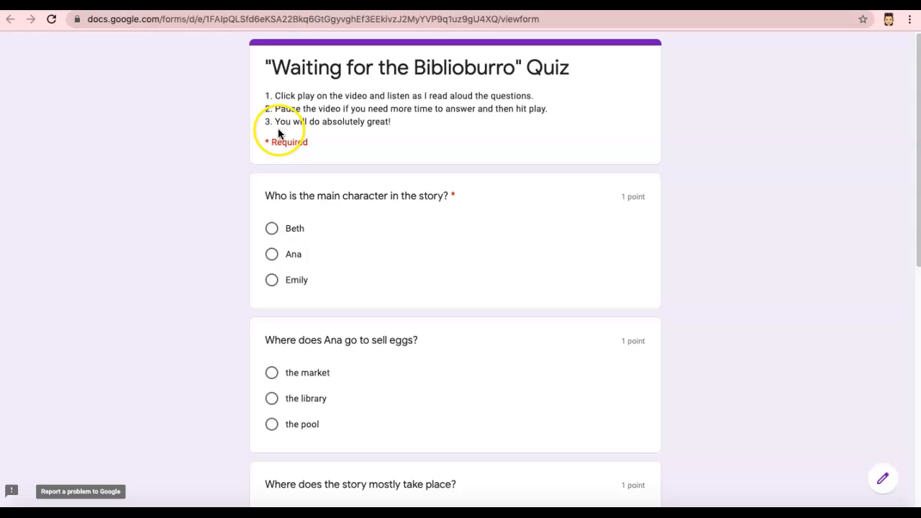
mouse_move(336, 138)
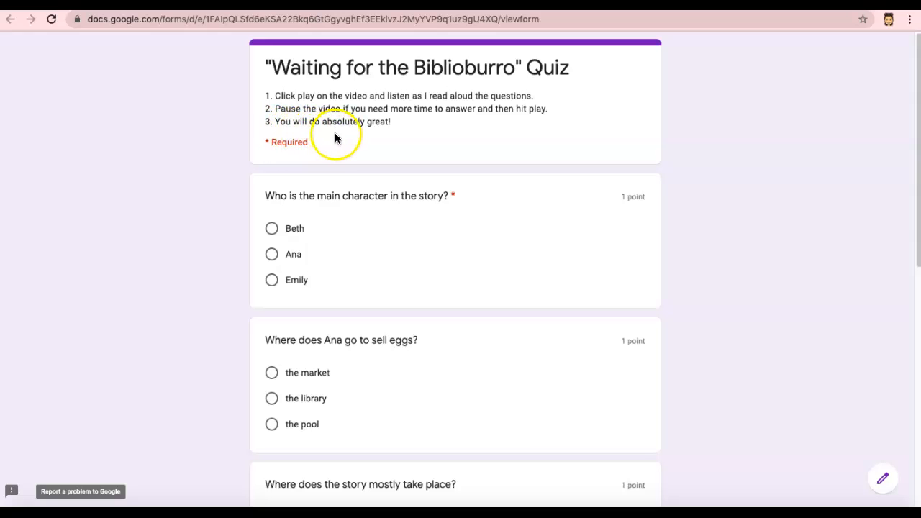
mouse_move(392, 136)
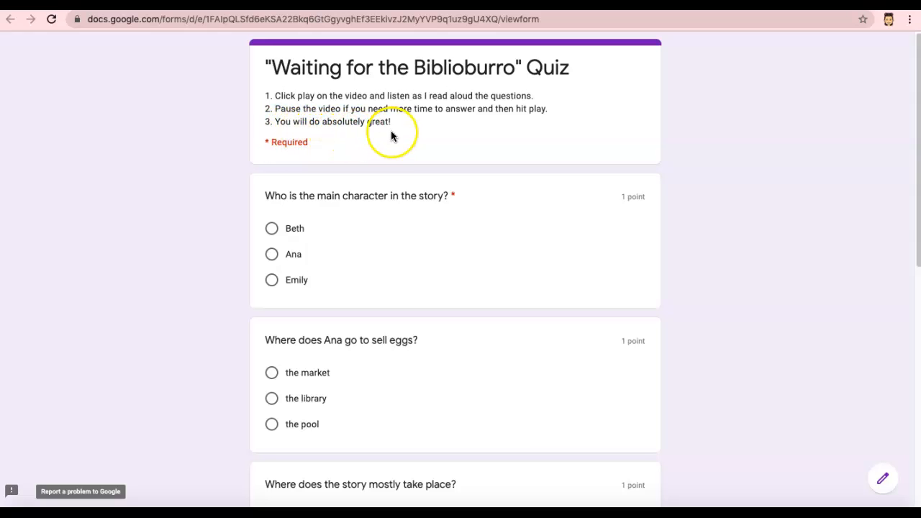
mouse_move(698, 219)
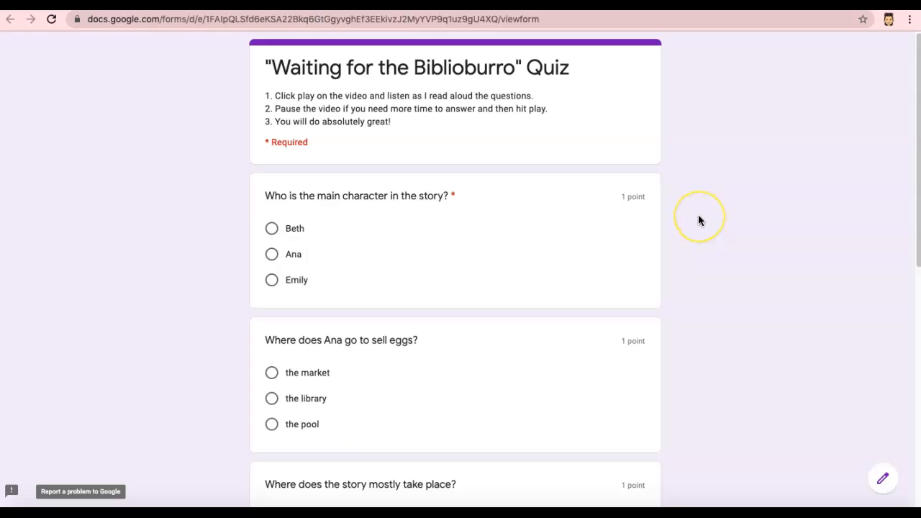
mouse_move(699, 219)
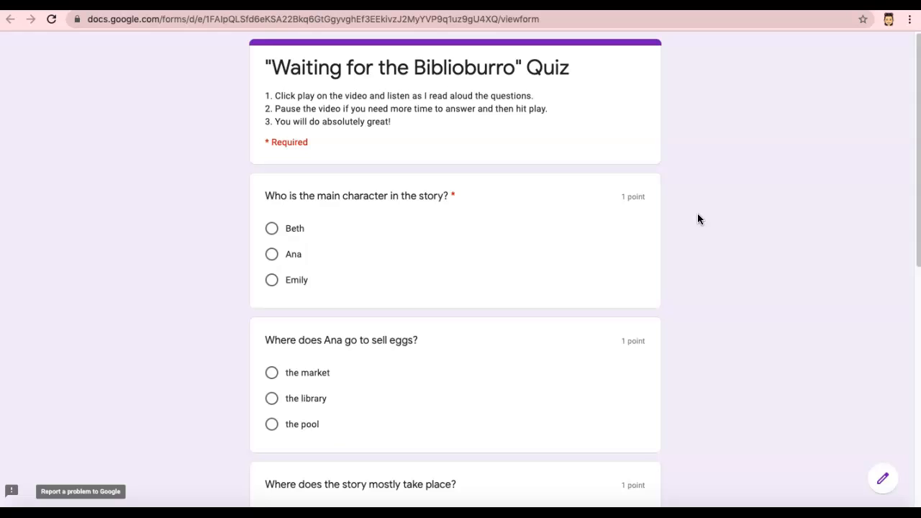
mouse_move(745, 223)
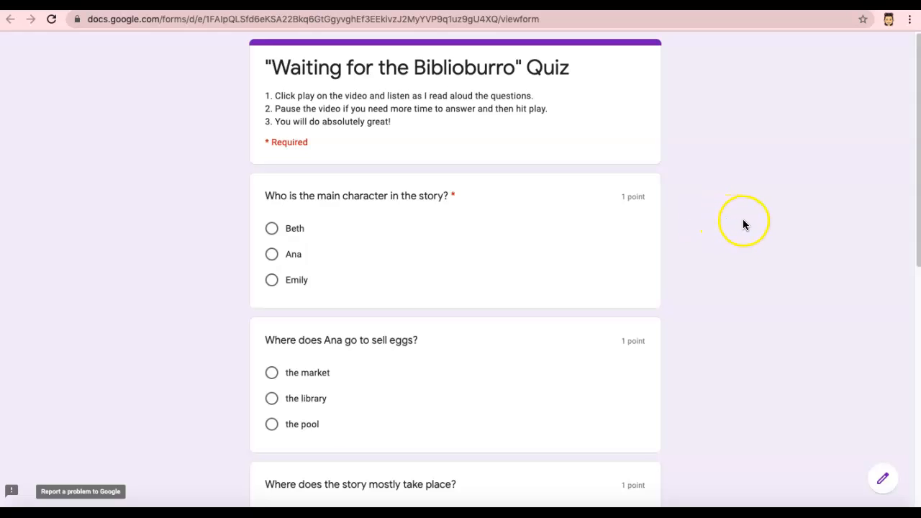
mouse_move(273, 199)
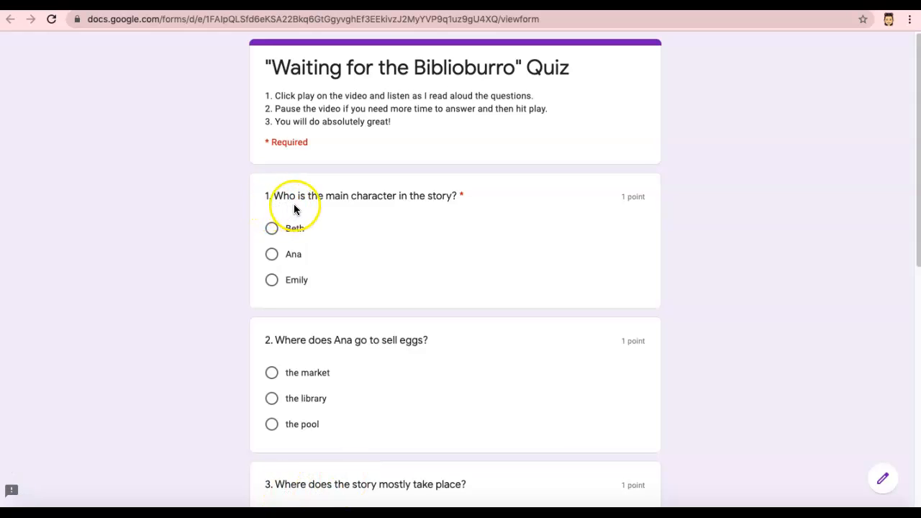
mouse_move(408, 202)
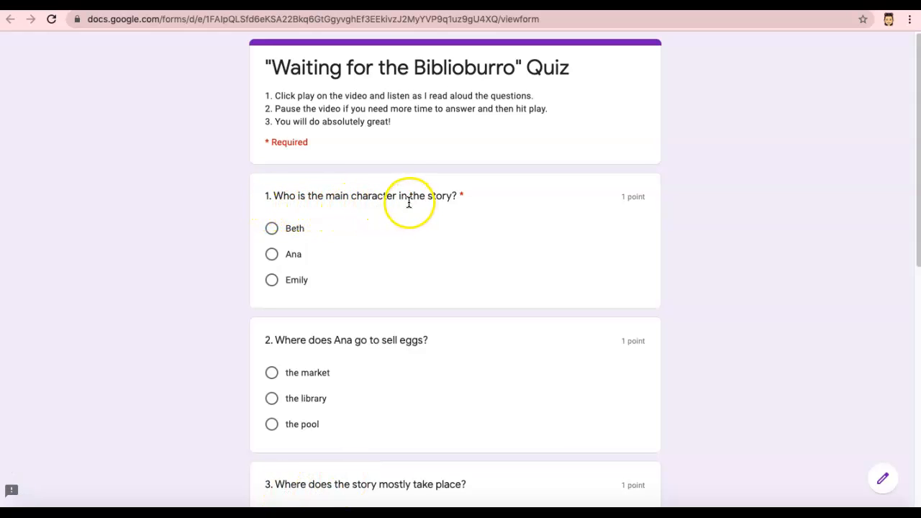
mouse_move(439, 217)
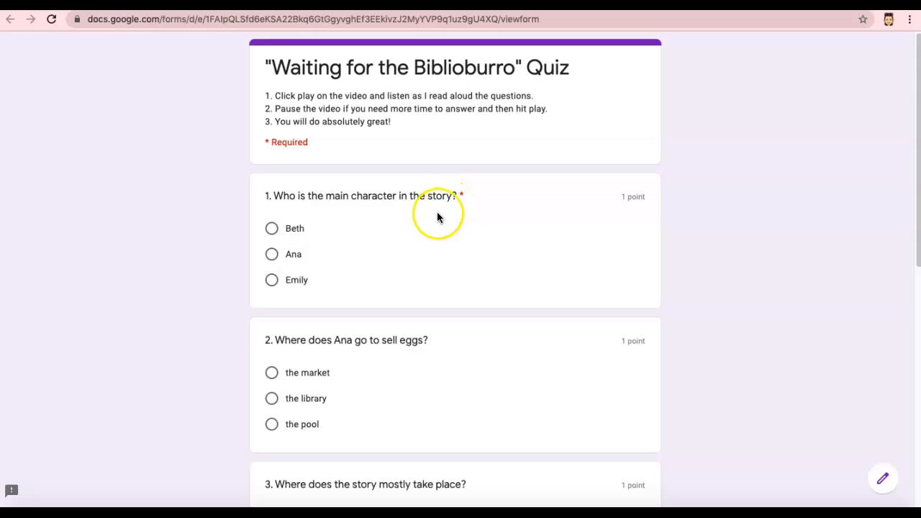
mouse_move(272, 208)
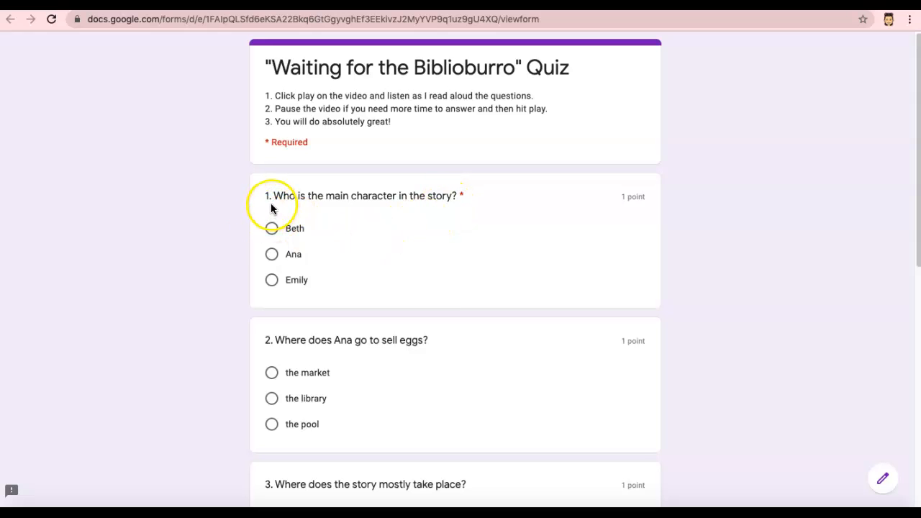
mouse_move(324, 208)
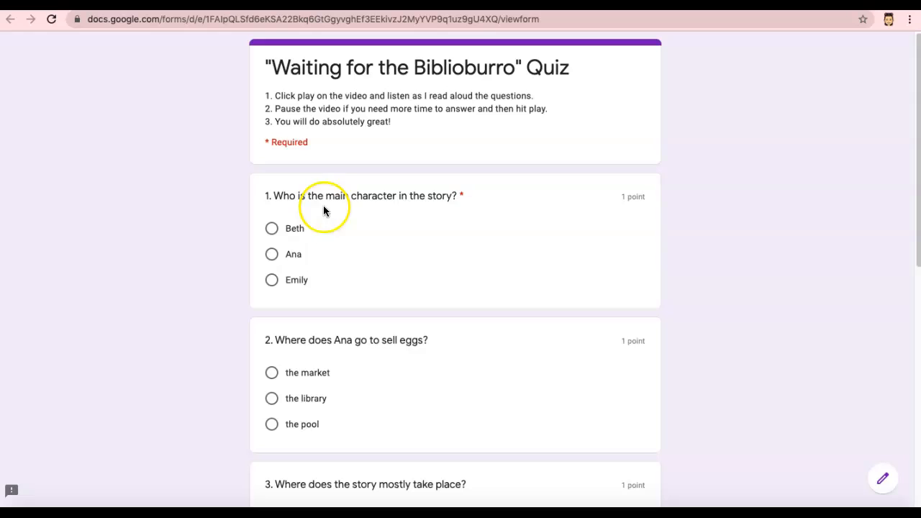
mouse_move(449, 208)
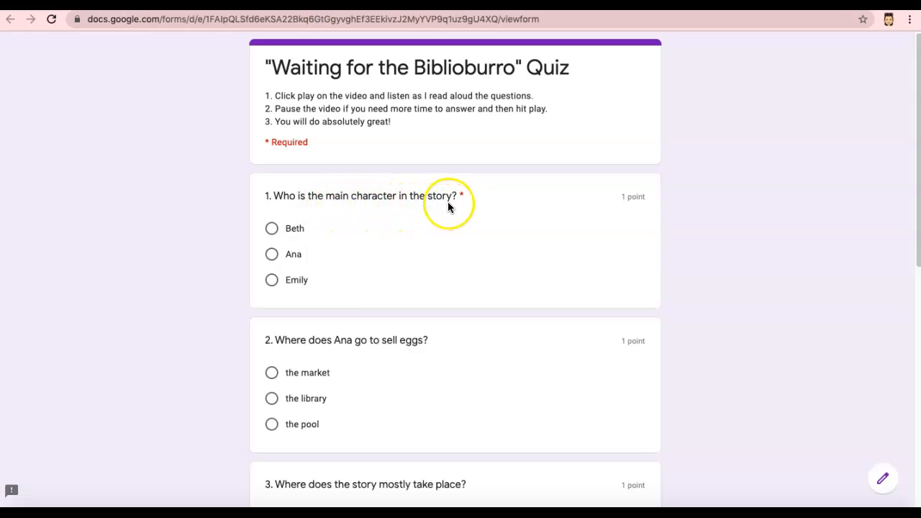
mouse_move(222, 254)
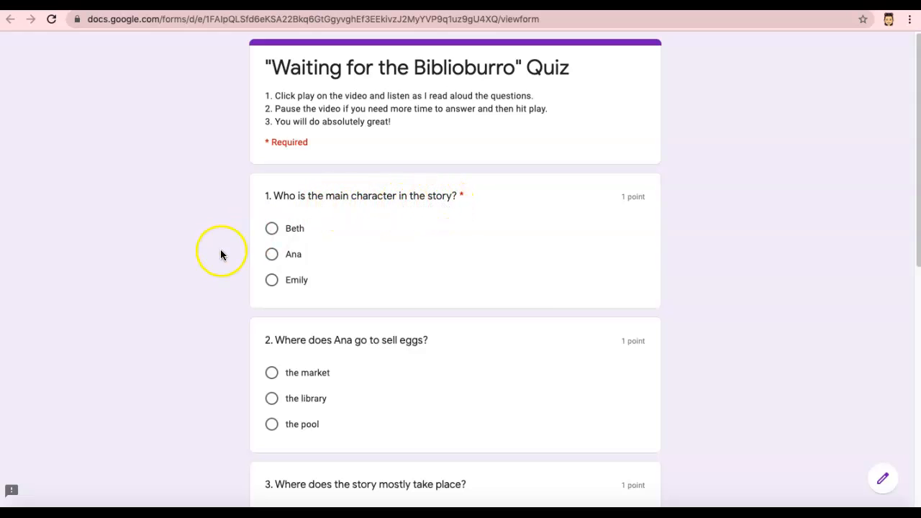
mouse_move(271, 254)
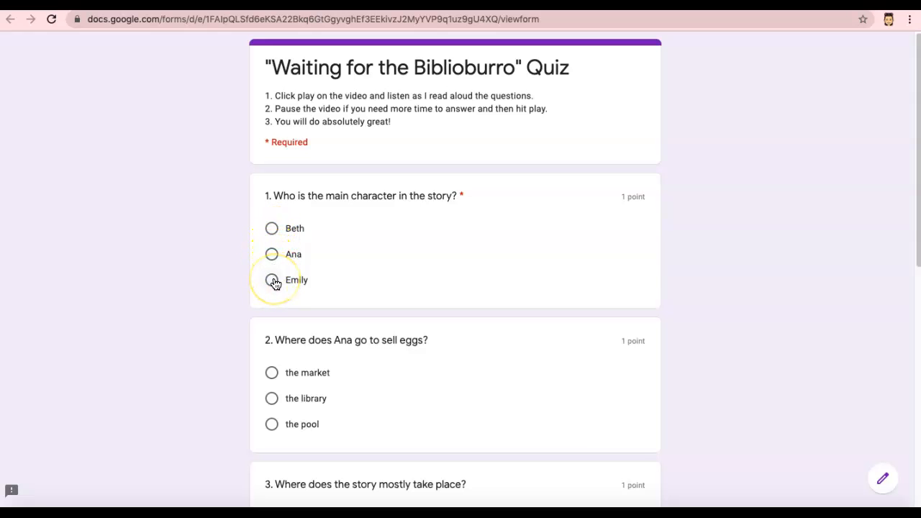
mouse_move(186, 281)
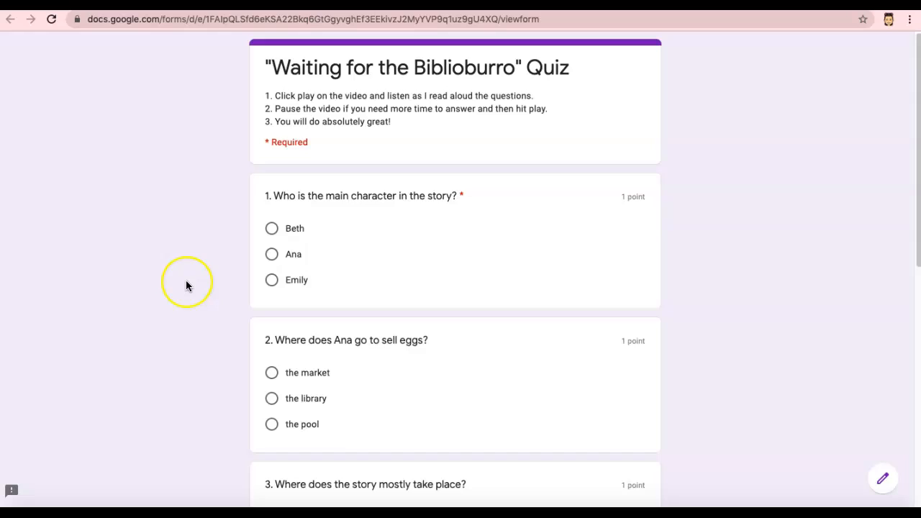
mouse_move(187, 282)
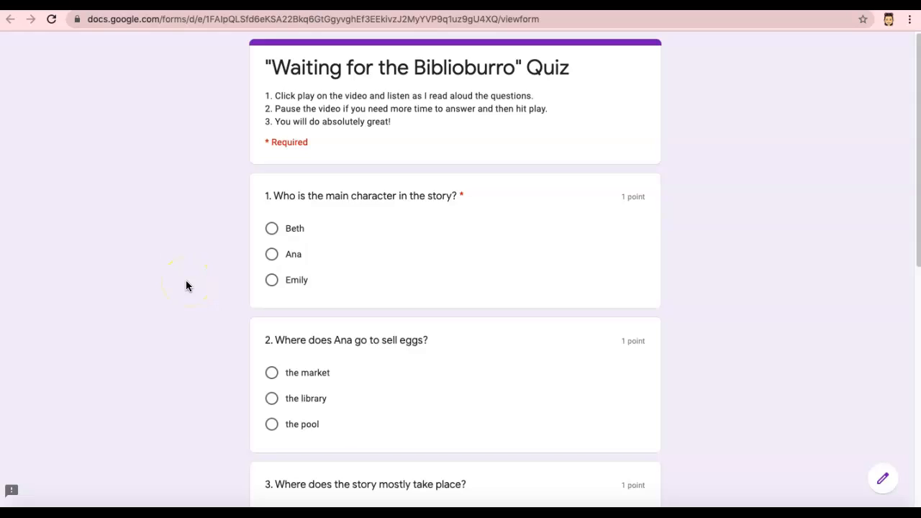
mouse_move(329, 351)
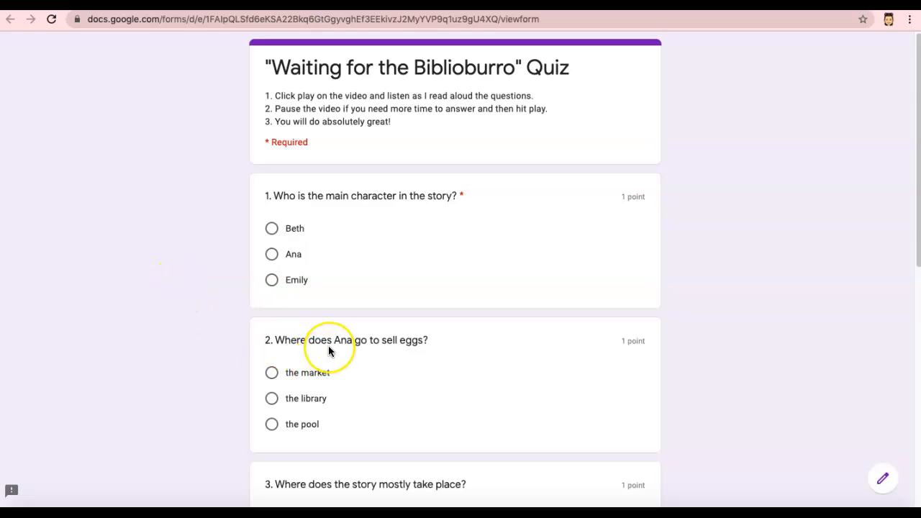
scroll(down, 3)
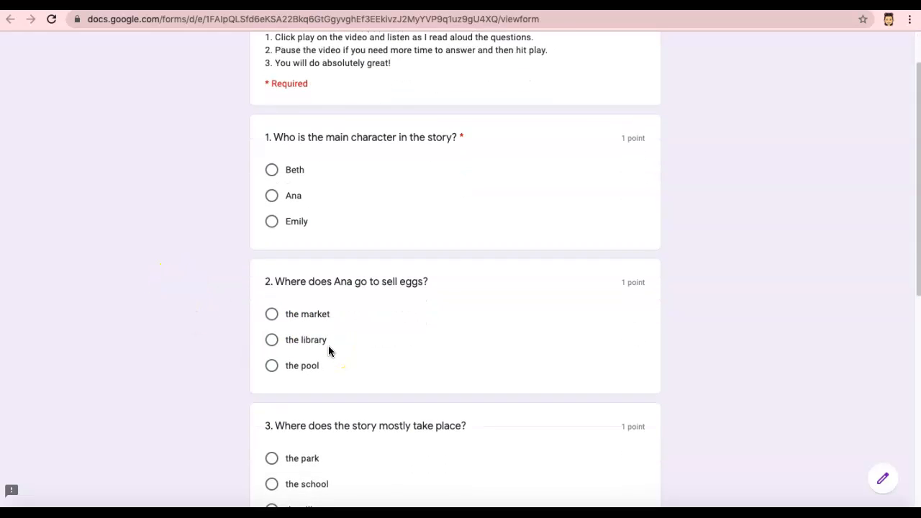
scroll(down, 3)
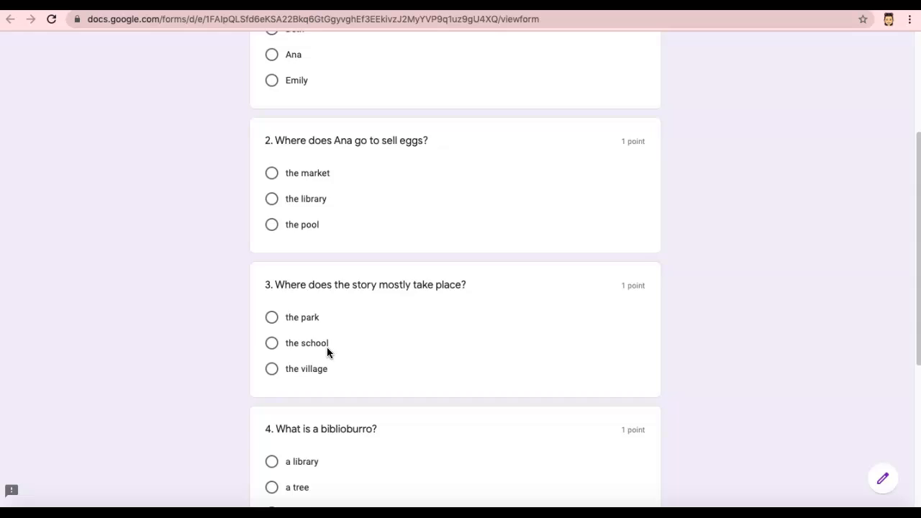
scroll(up, 3)
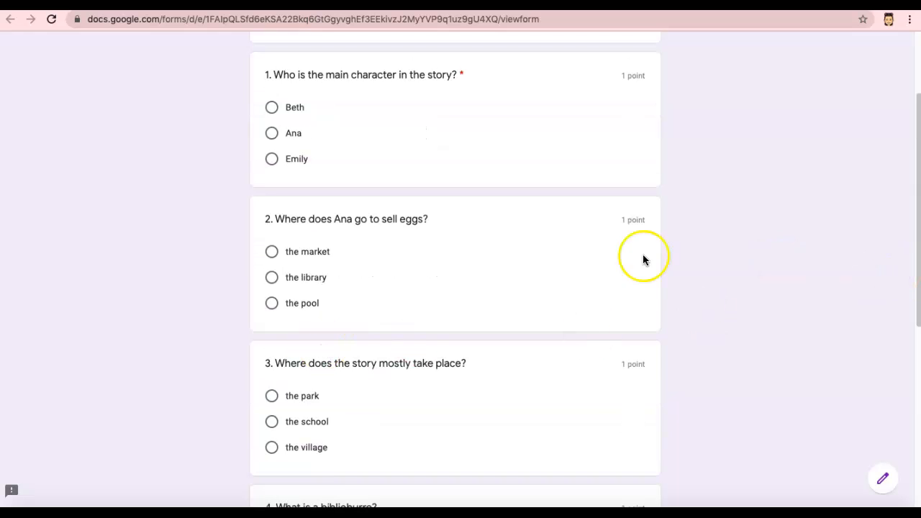
mouse_move(287, 229)
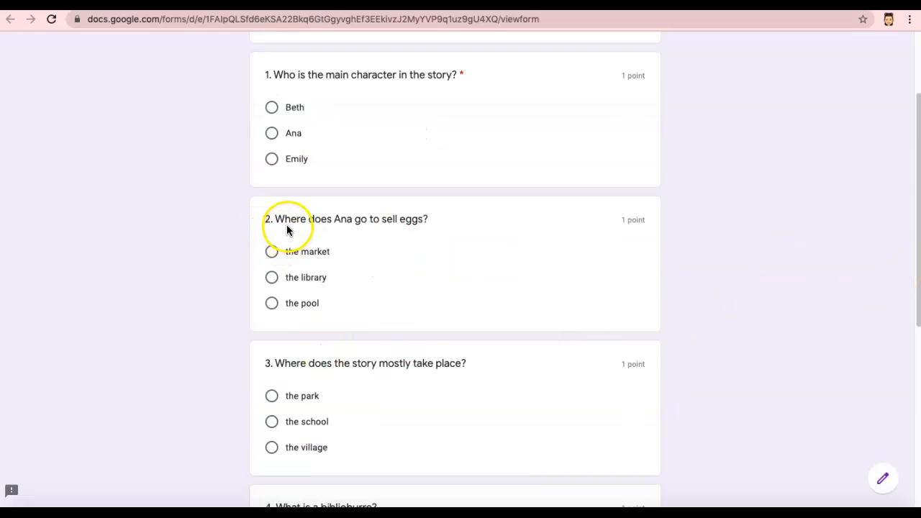
mouse_move(374, 230)
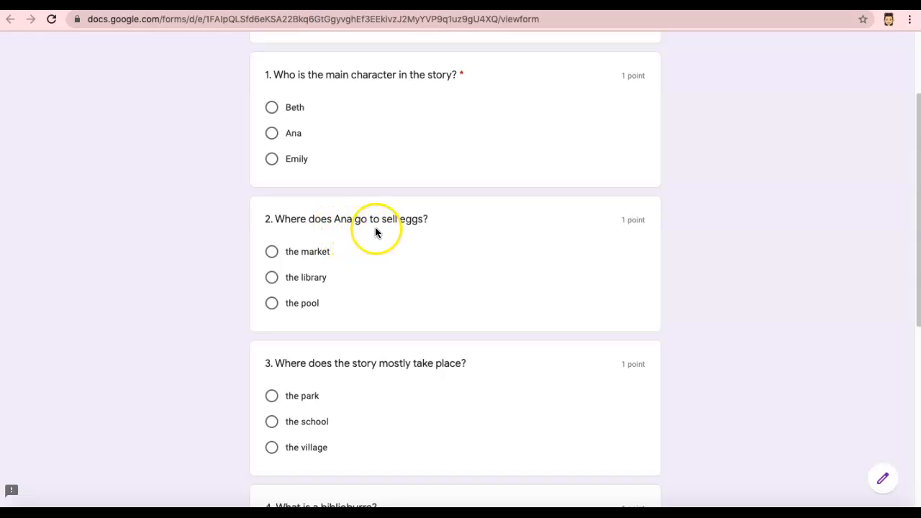
mouse_move(410, 230)
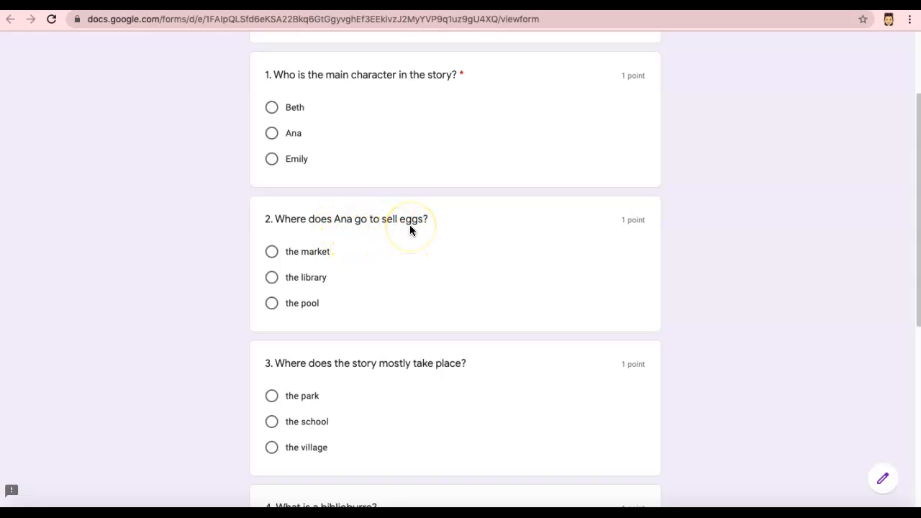
mouse_move(270, 230)
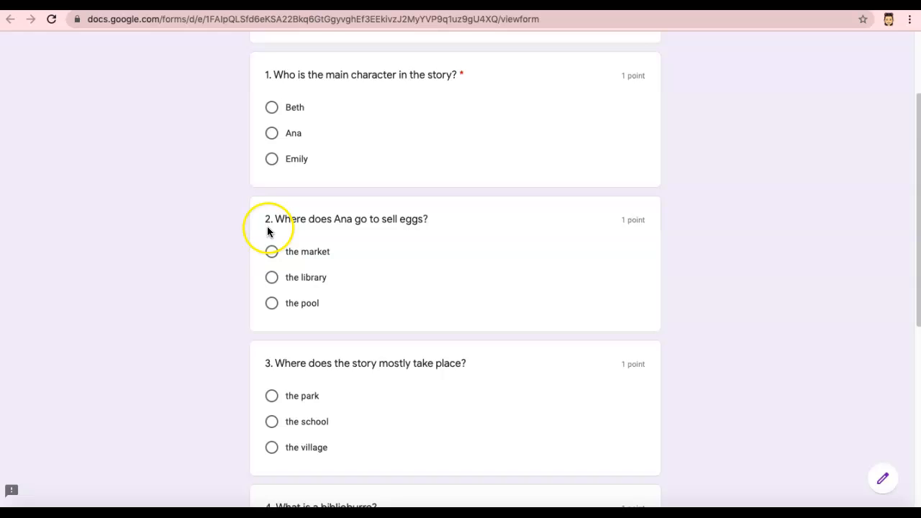
mouse_move(299, 234)
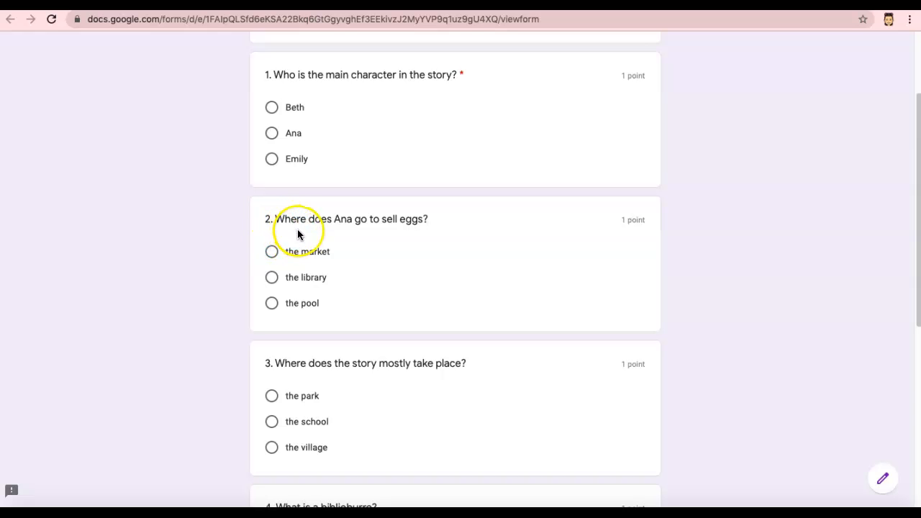
mouse_move(389, 232)
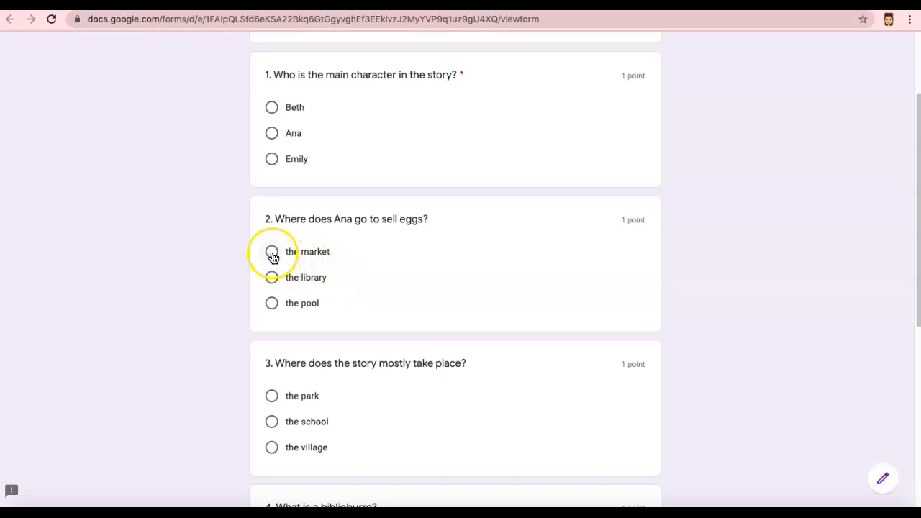
mouse_move(271, 278)
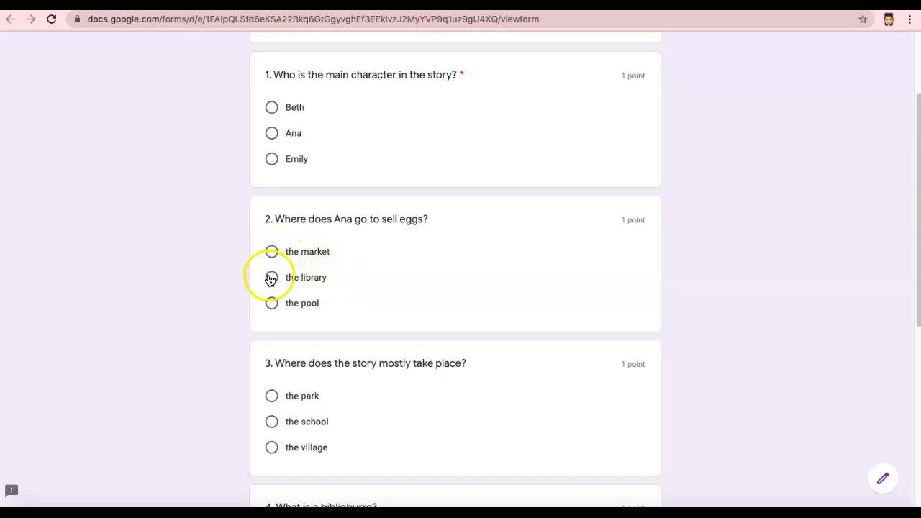
mouse_move(268, 303)
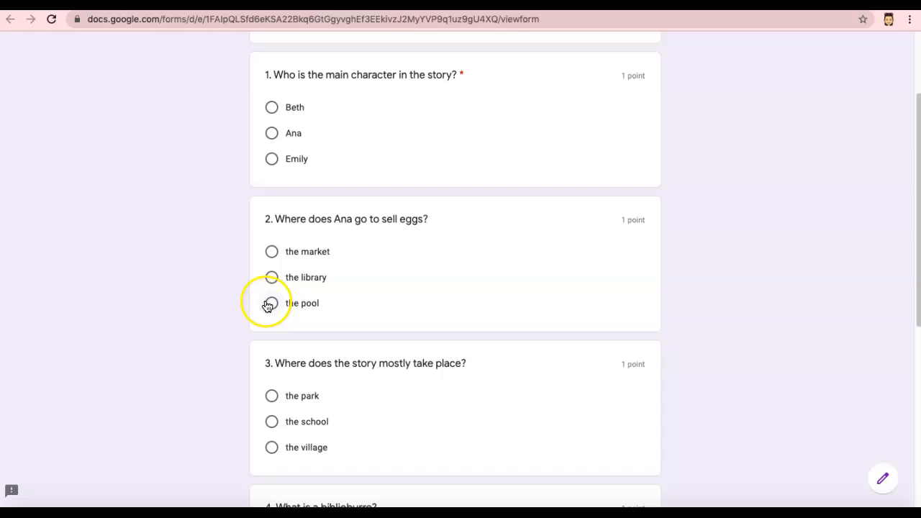
mouse_move(194, 293)
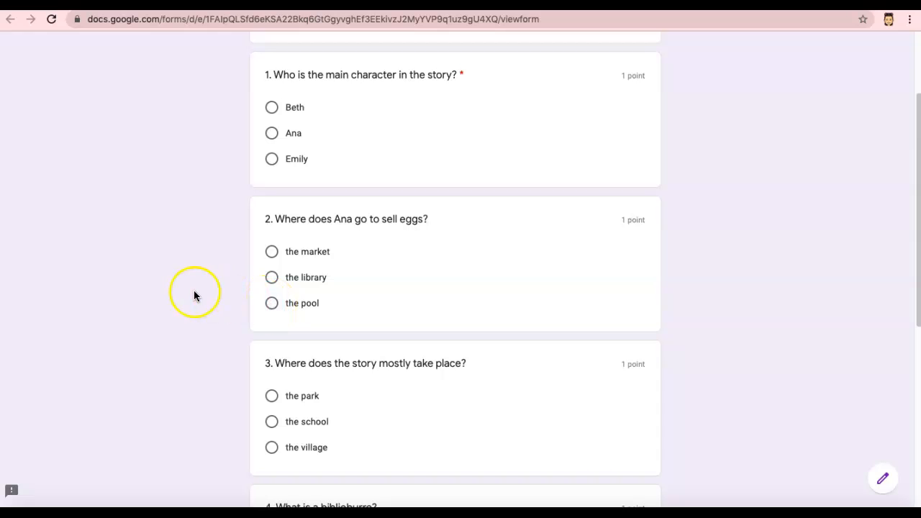
mouse_move(188, 293)
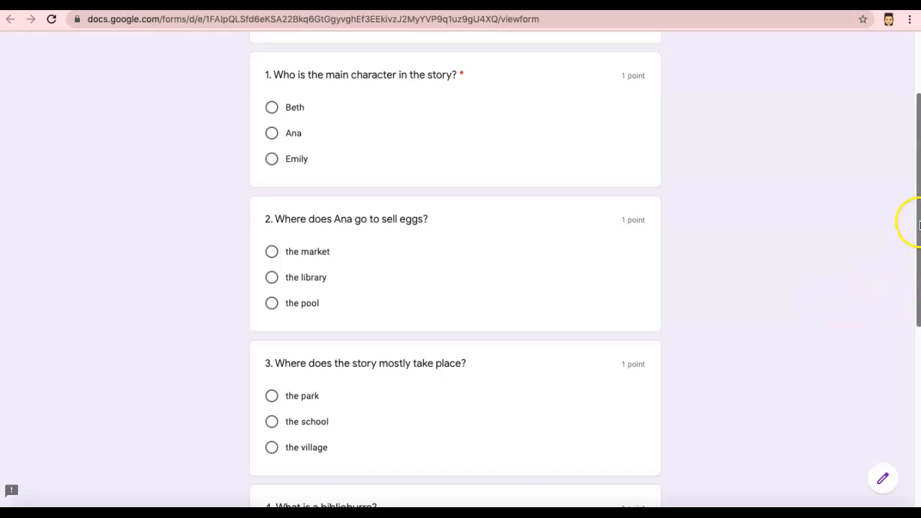
scroll(down, 3)
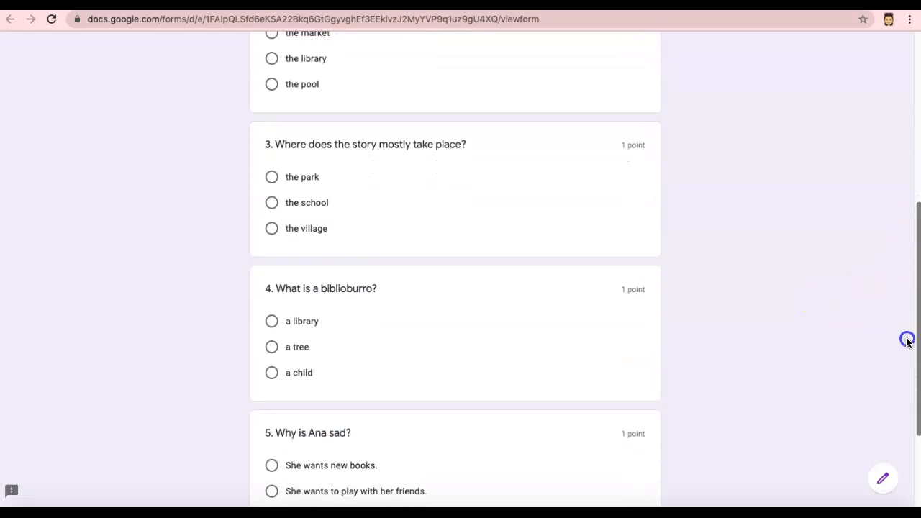
scroll(down, 3)
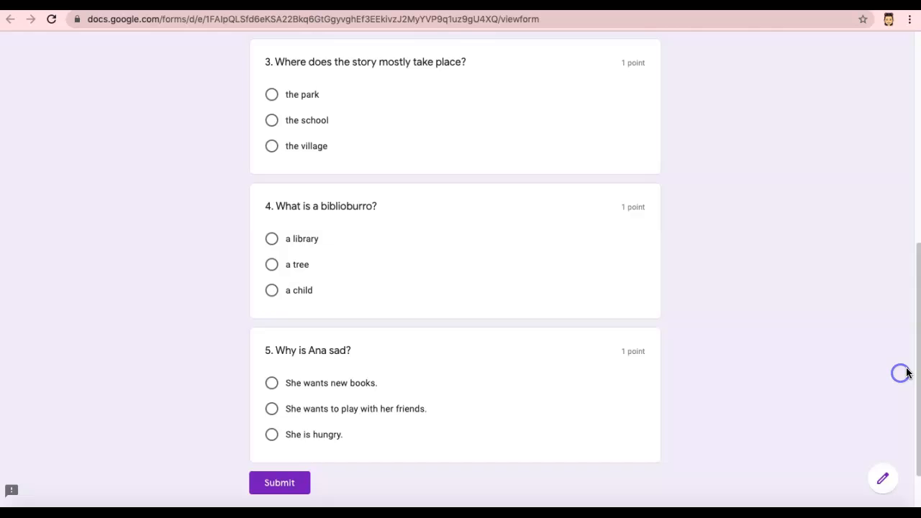
mouse_move(145, 65)
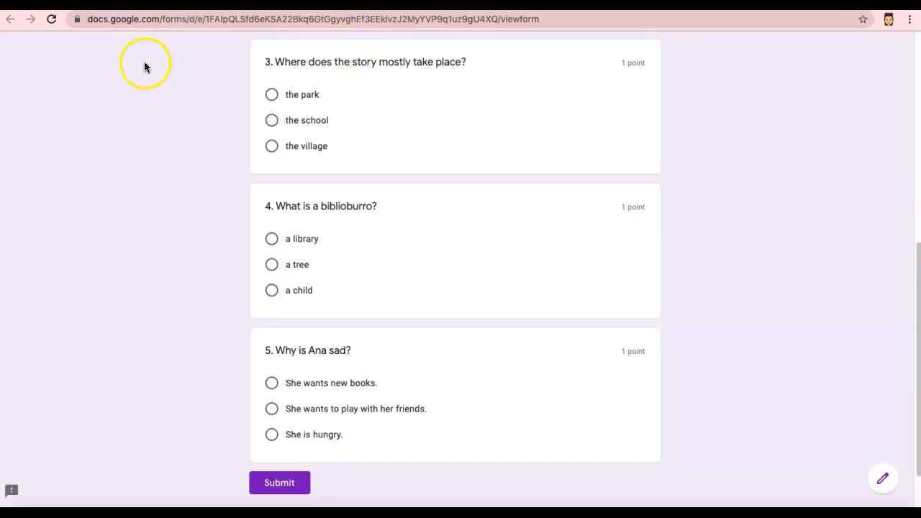
mouse_move(286, 75)
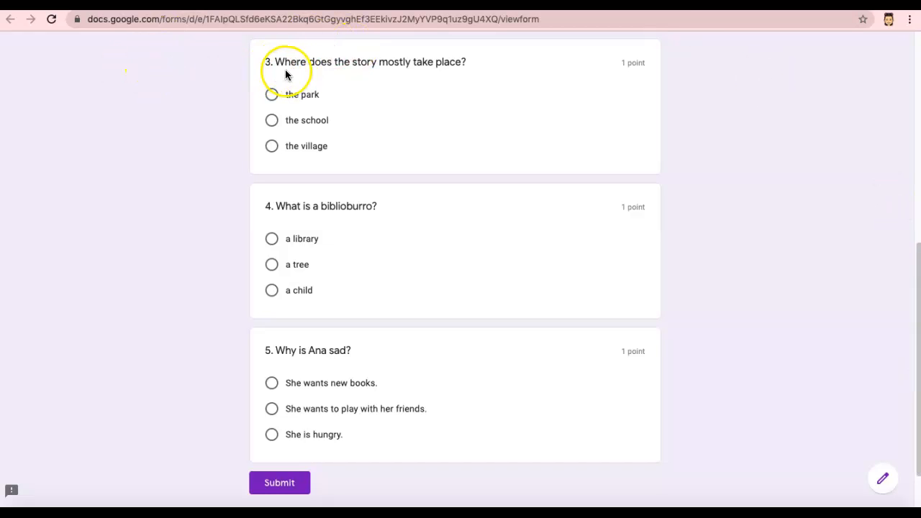
mouse_move(396, 77)
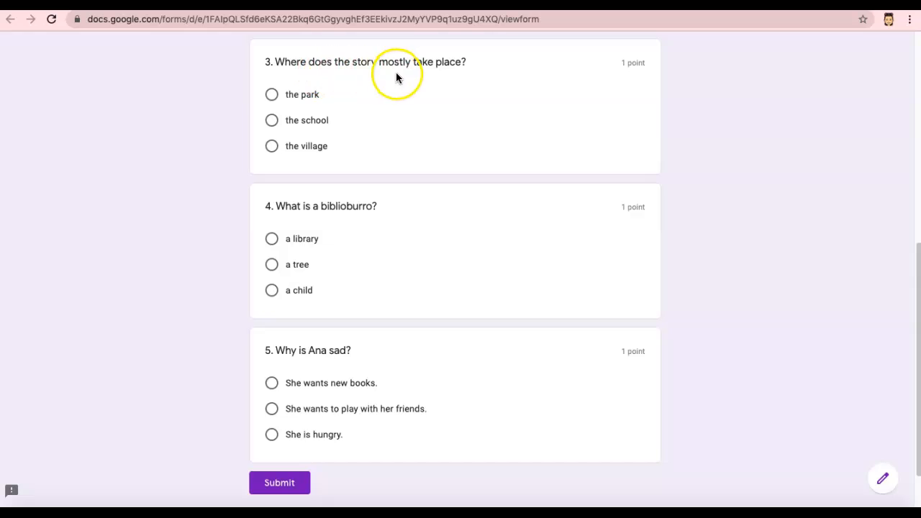
mouse_move(453, 74)
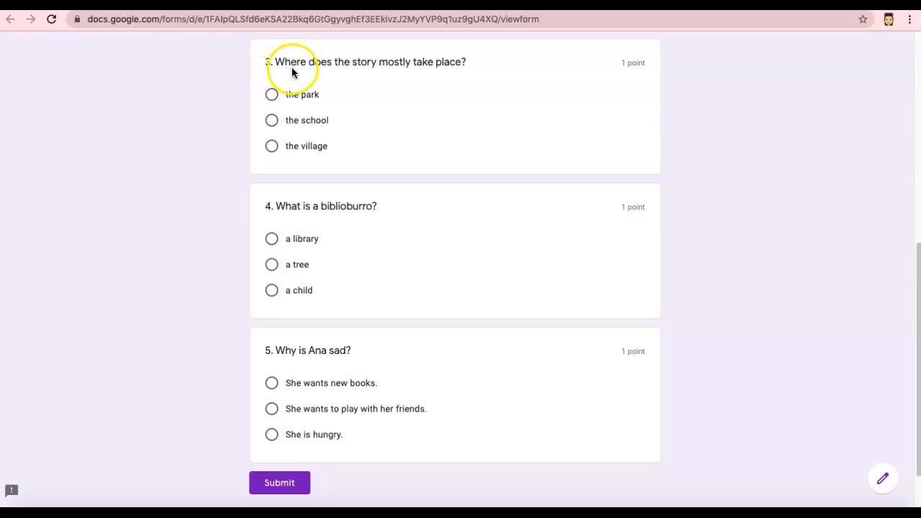
mouse_move(421, 74)
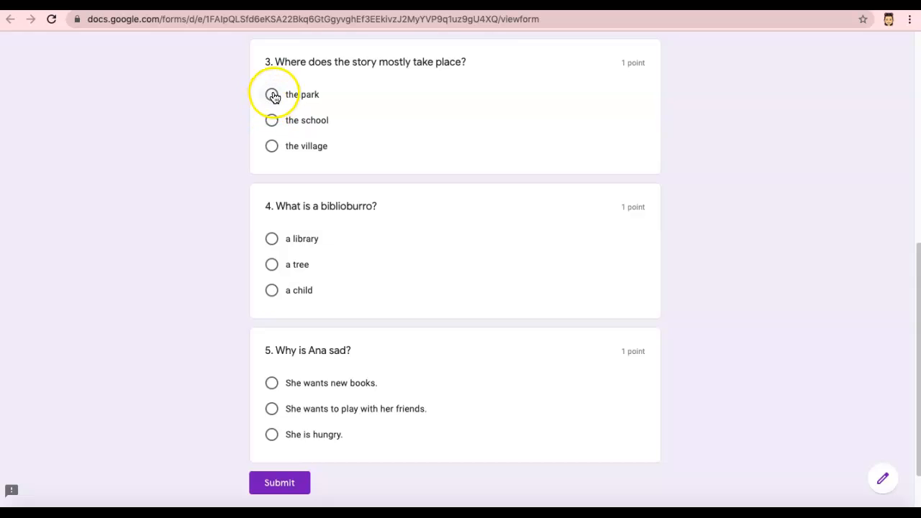
mouse_move(272, 133)
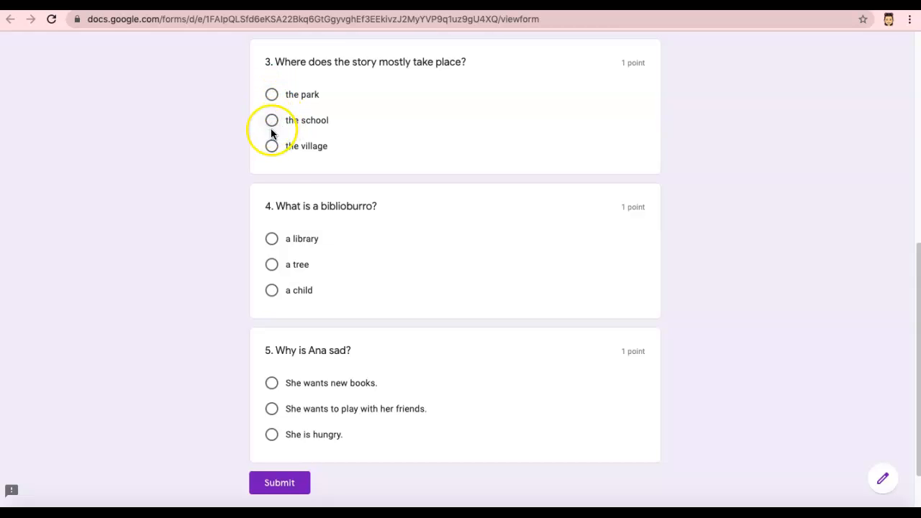
mouse_move(163, 143)
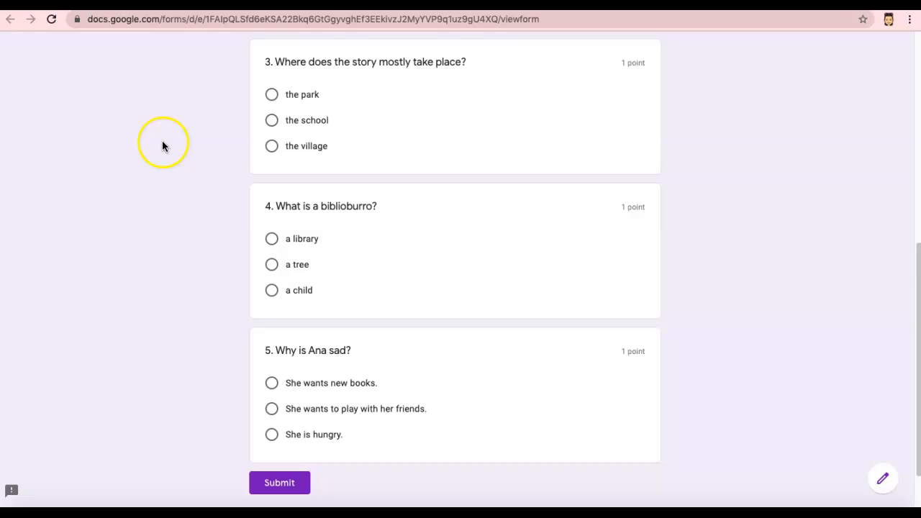
mouse_move(163, 143)
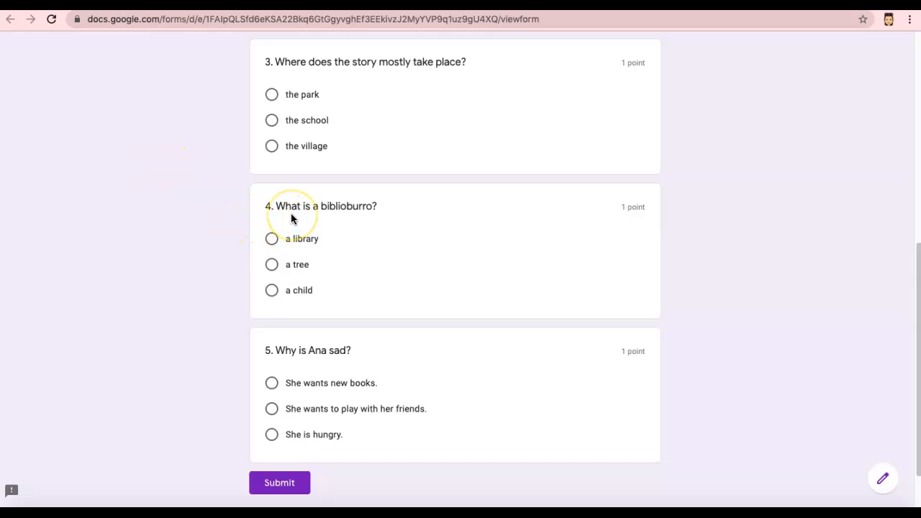
mouse_move(373, 221)
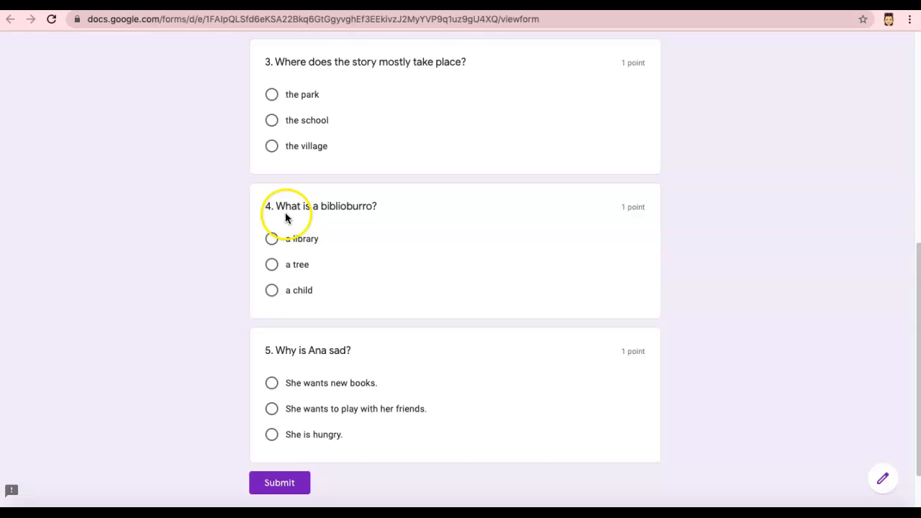
mouse_move(372, 218)
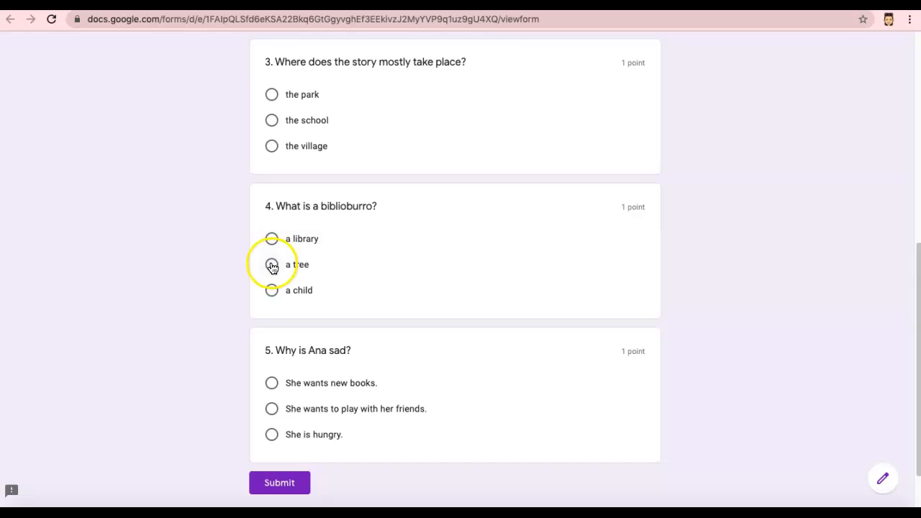
mouse_move(146, 255)
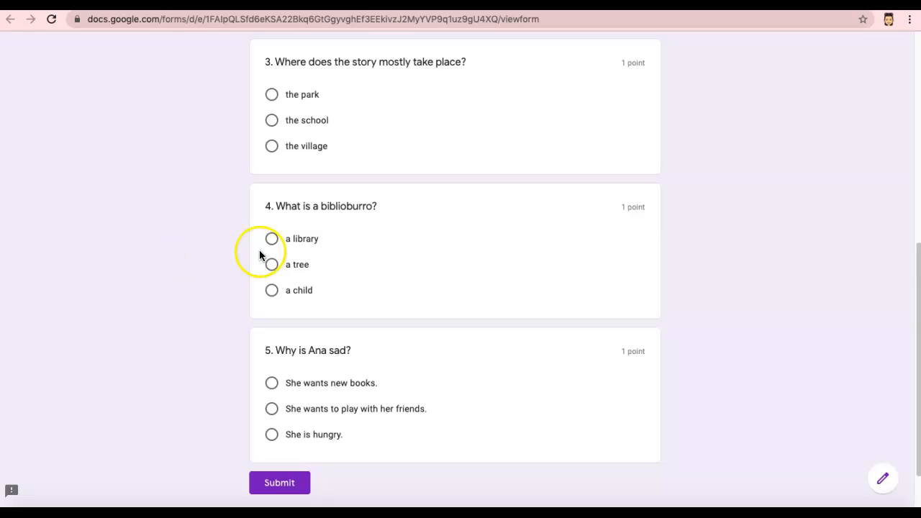
mouse_move(272, 373)
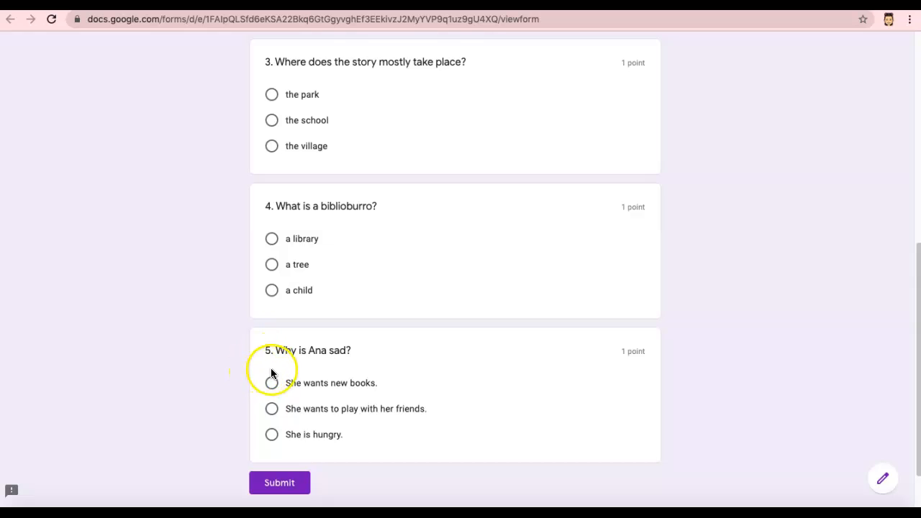
mouse_move(340, 364)
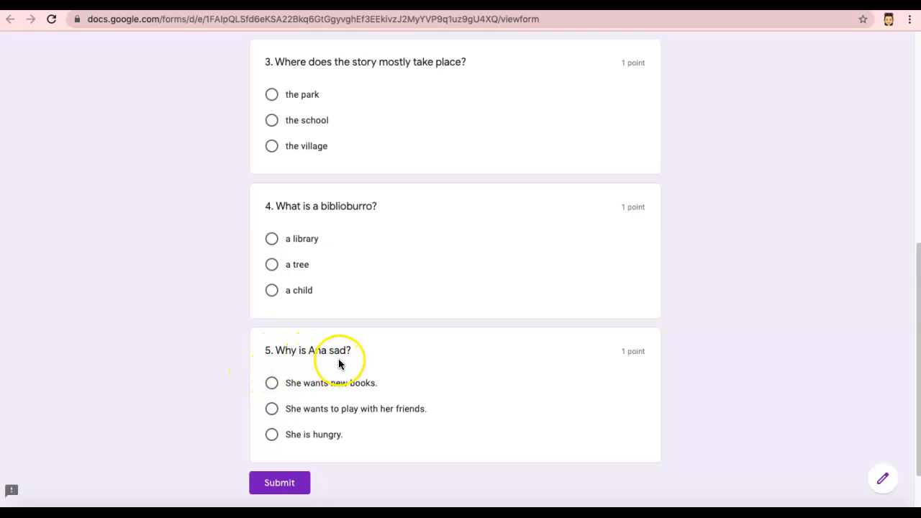
mouse_move(340, 363)
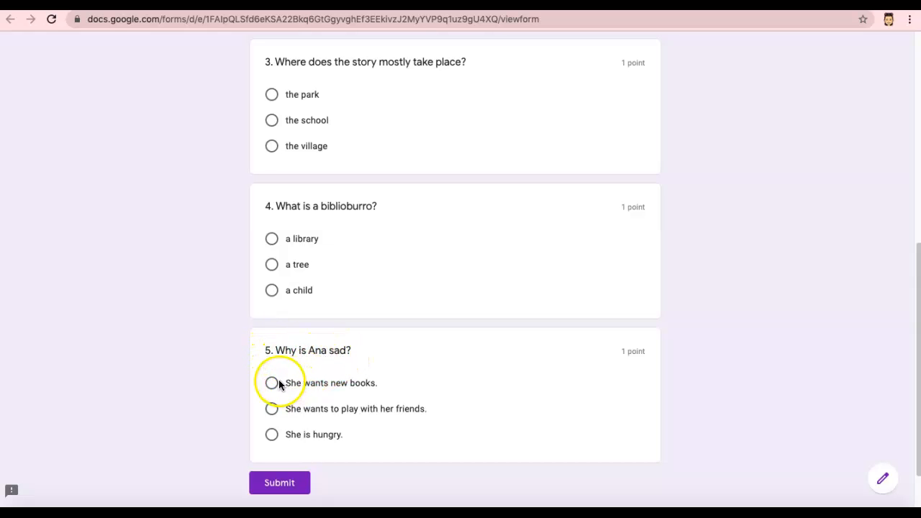
mouse_move(273, 397)
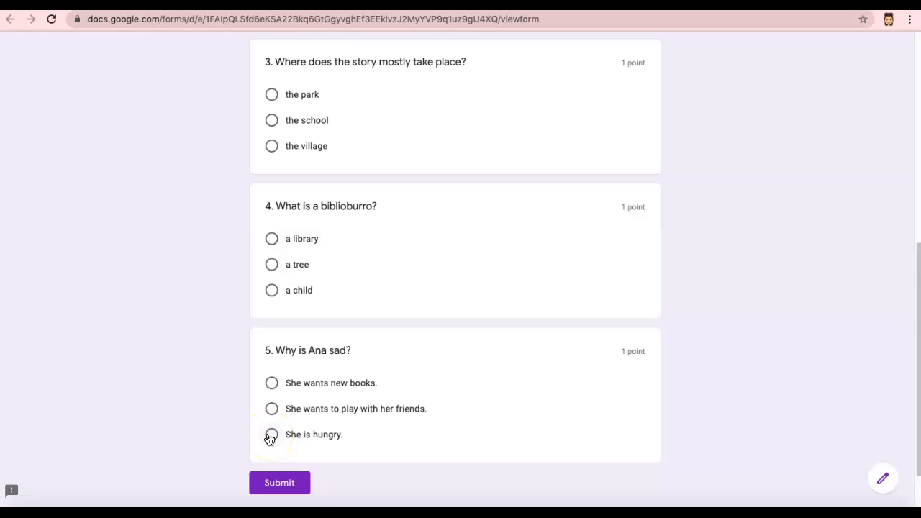
mouse_move(567, 275)
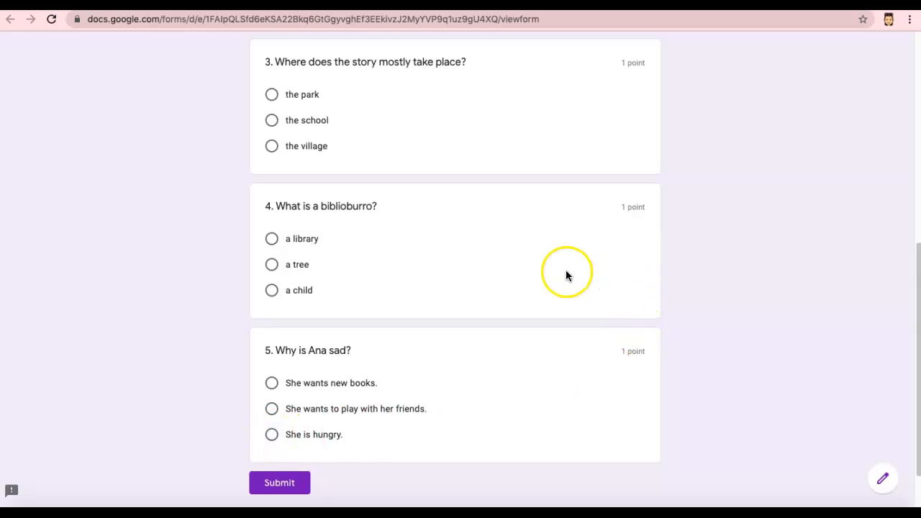
mouse_move(560, 269)
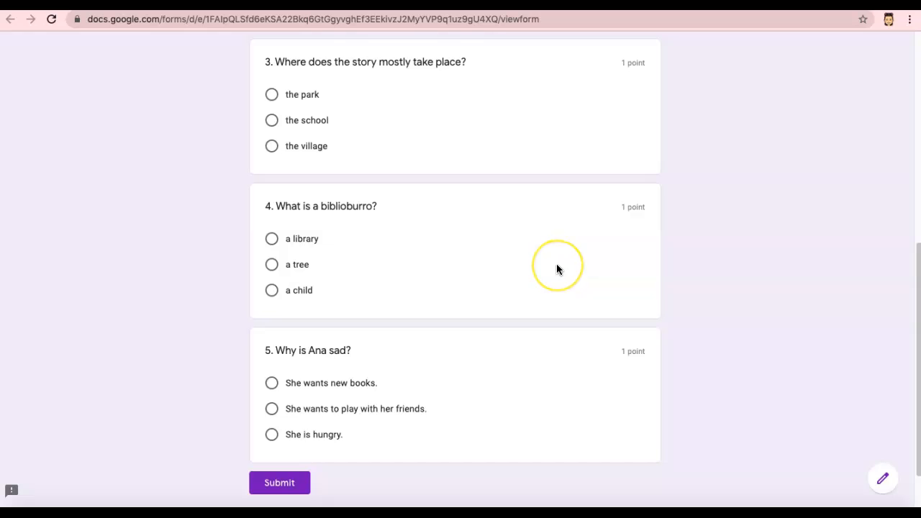
mouse_move(558, 268)
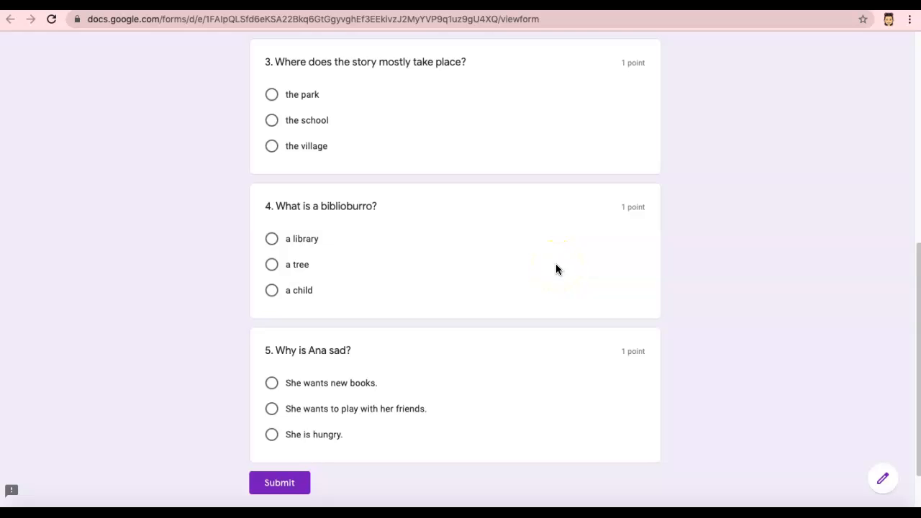
scroll(up, 3)
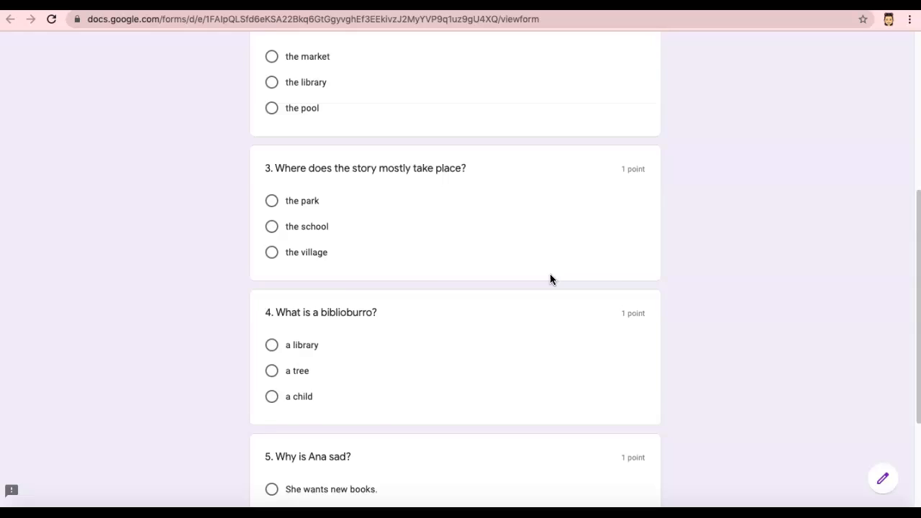
scroll(up, 3)
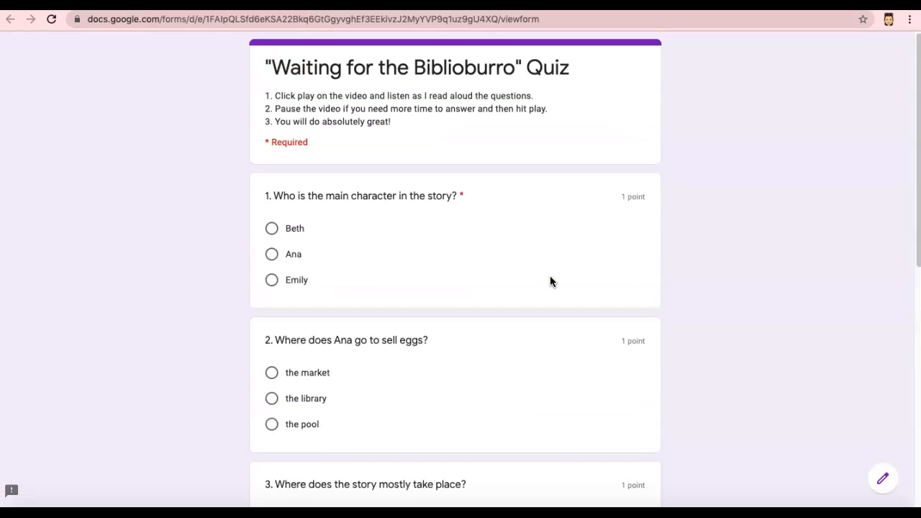
mouse_move(493, 281)
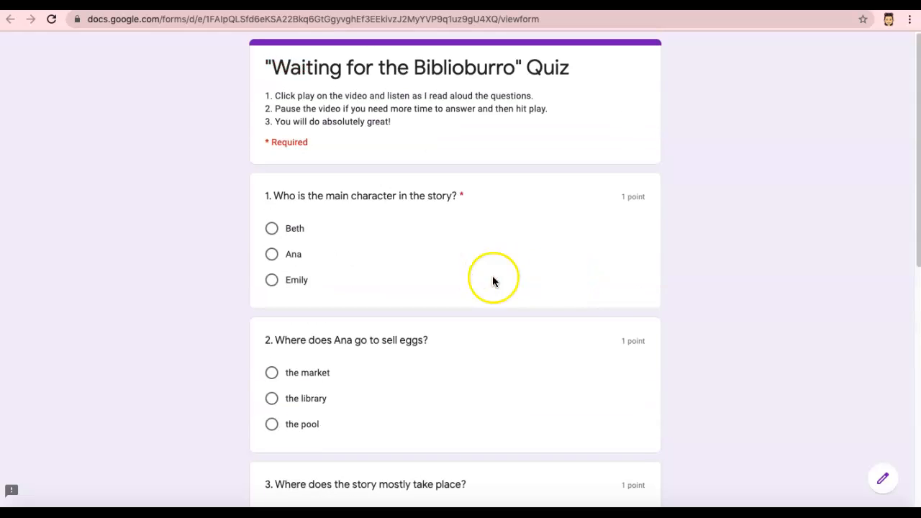
mouse_move(691, 207)
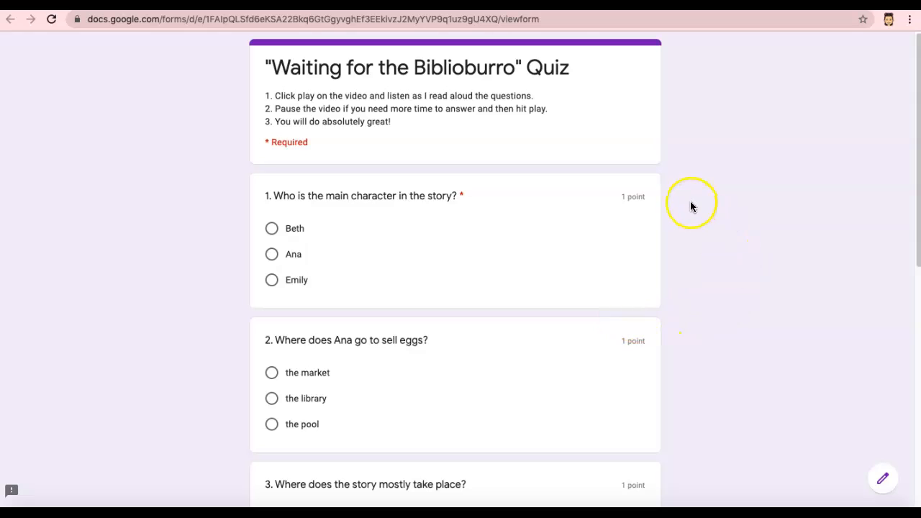
scroll(down, 3)
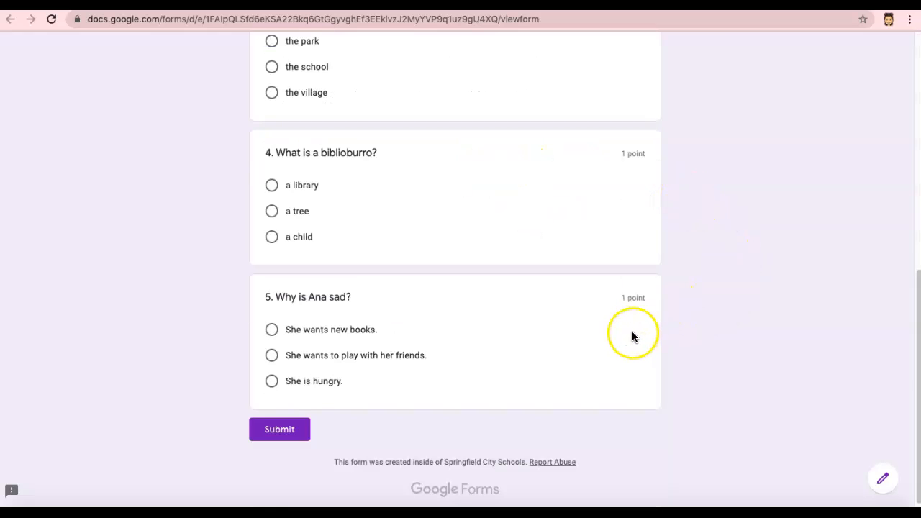
scroll(up, 3)
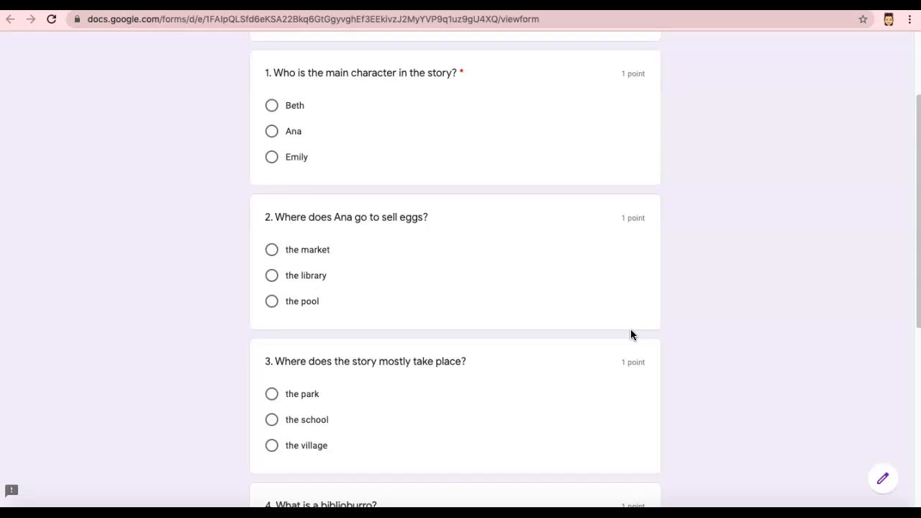
scroll(down, 3)
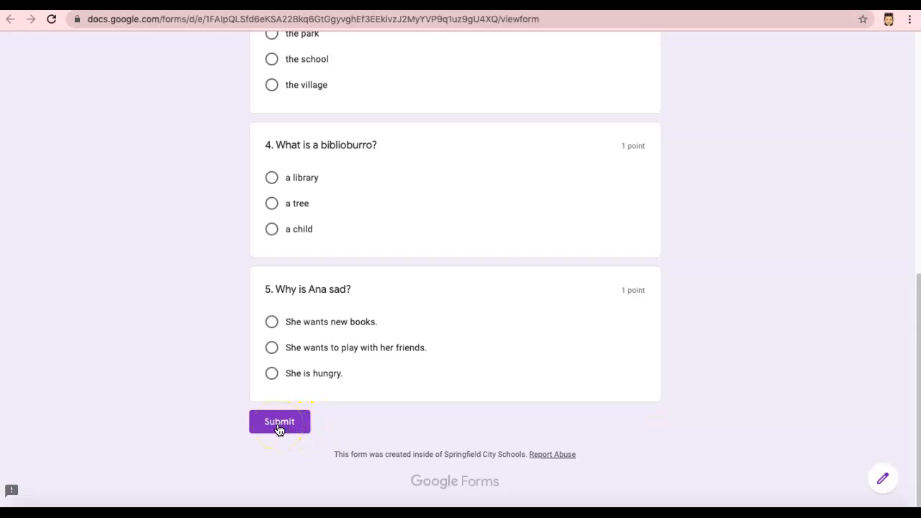
mouse_move(72, 485)
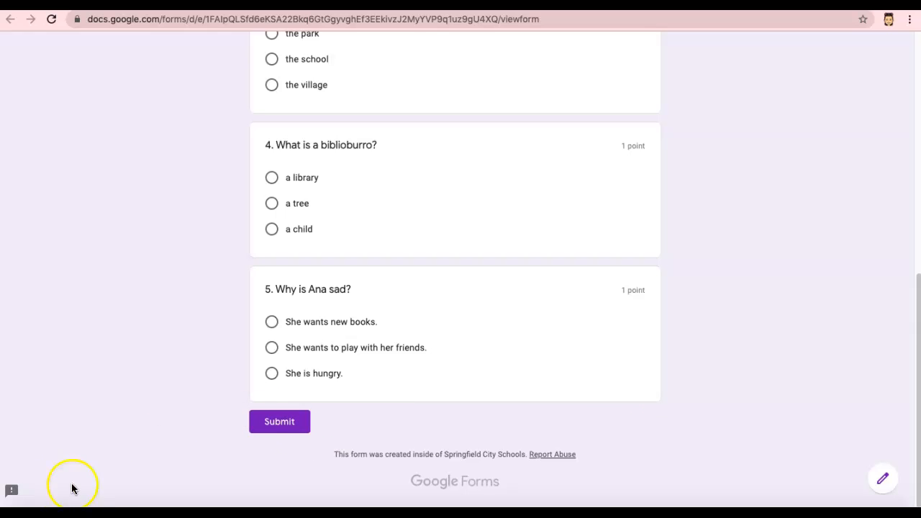